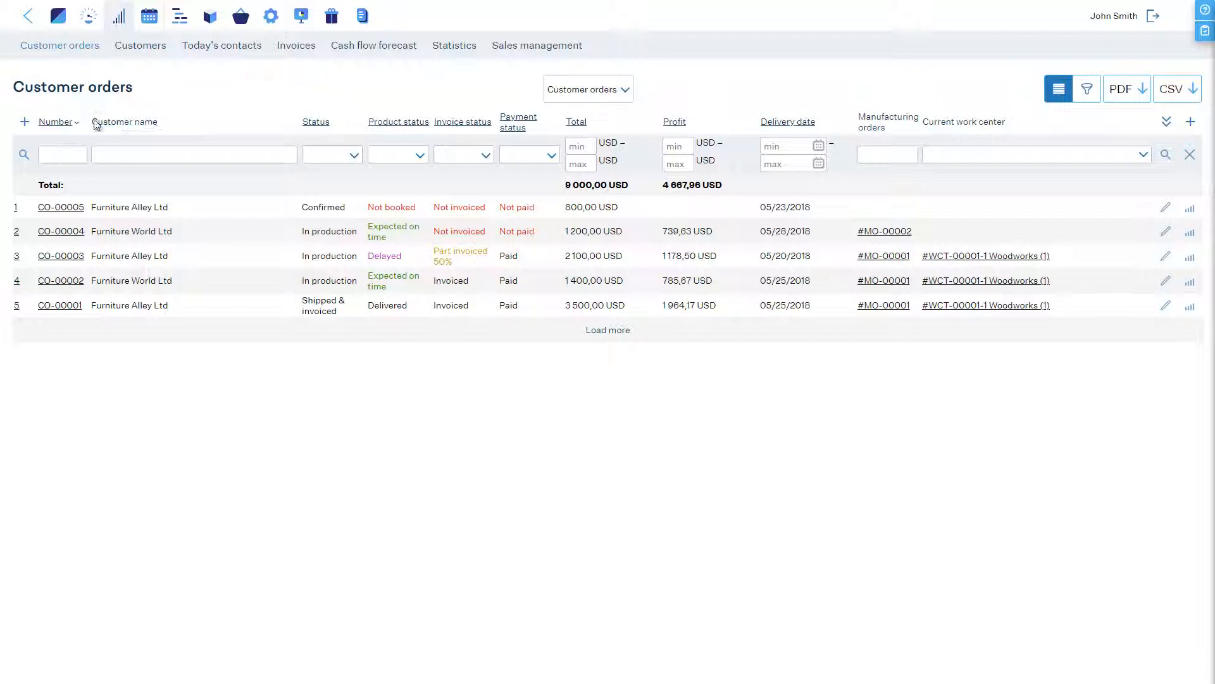
Step: Start a new customer order for Furniture Alley Ltd with 5 wooden tables
{"action": "left_click", "coordinate": [24, 121]}
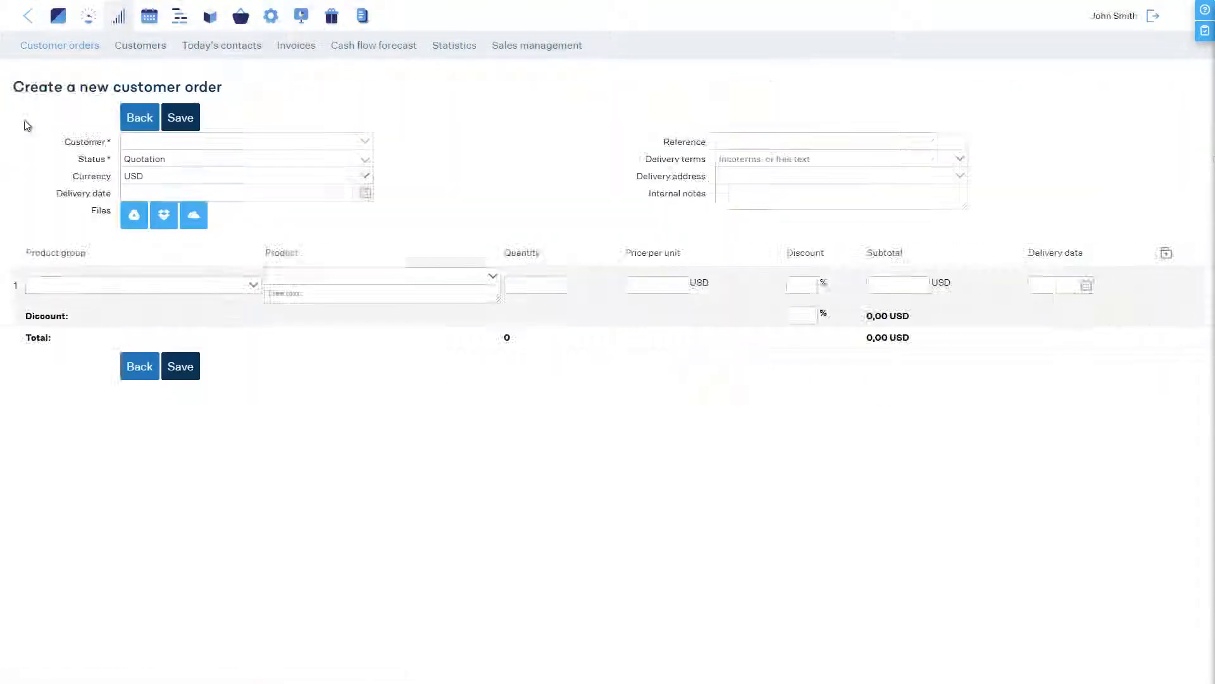
{"action": "left_click", "coordinate": [244, 141]}
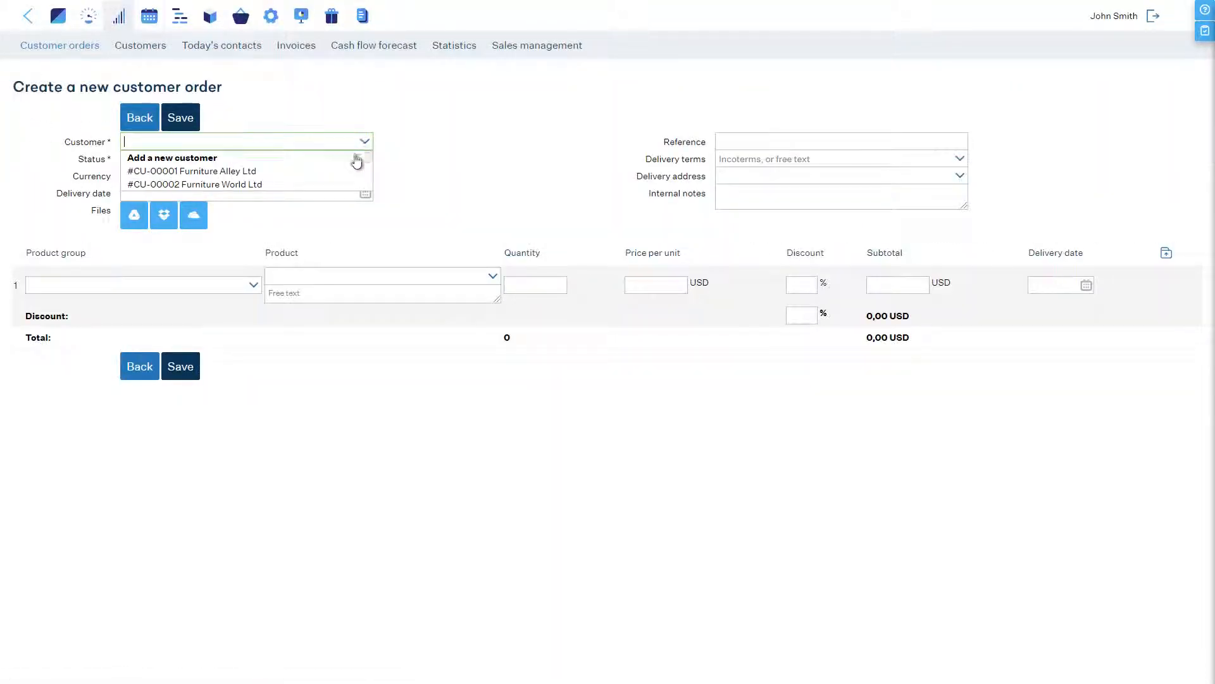
{"action": "left_click", "coordinate": [191, 171]}
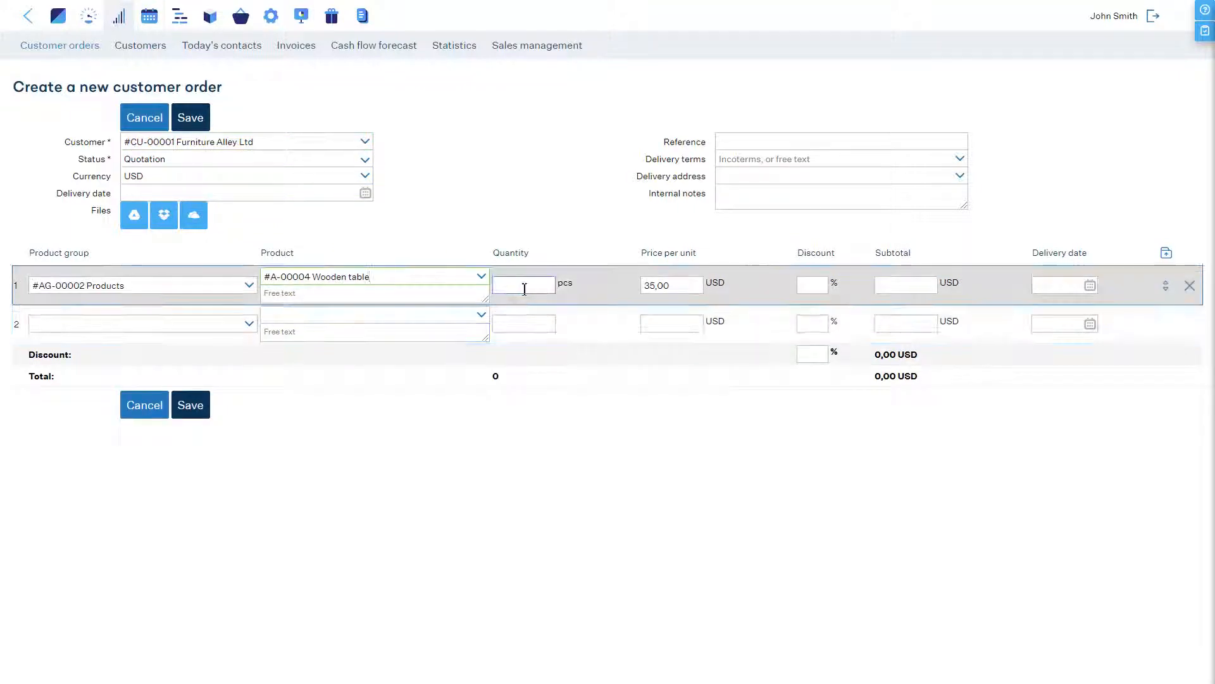
{"action": "type", "text": "5 pcs"}
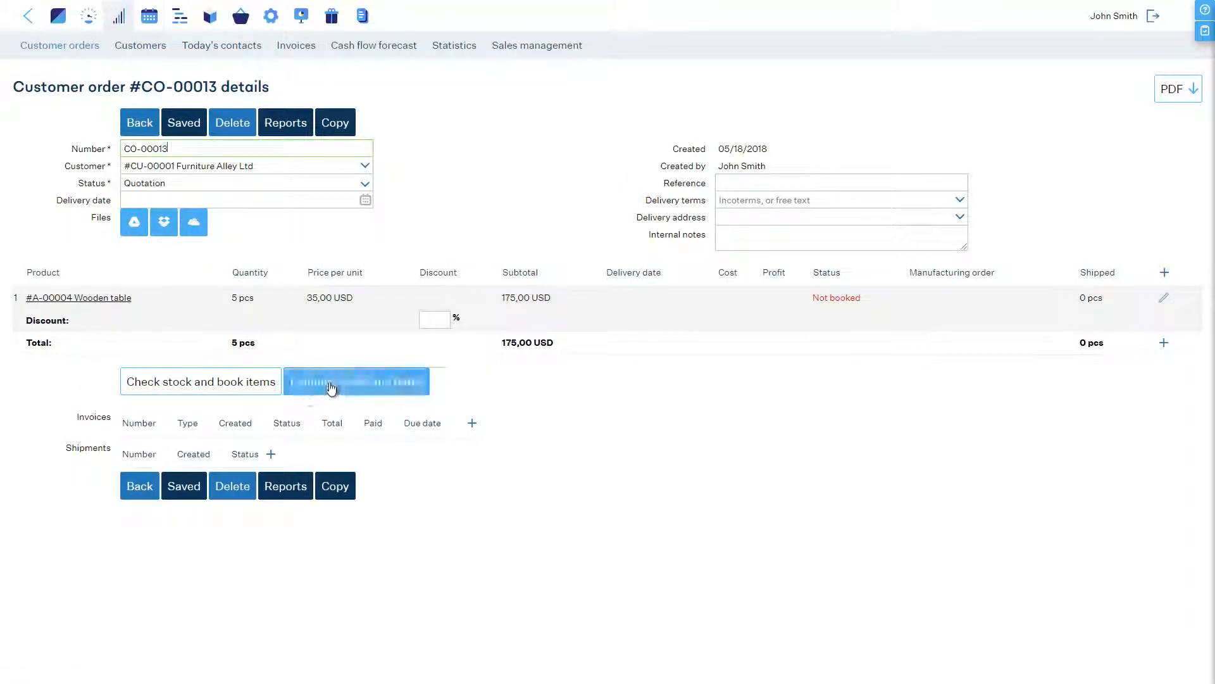
Step: Estimate costs at the default 30% markup, review the breakdown, and save 39.90 USD per table
{"action": "left_click", "coordinate": [356, 381]}
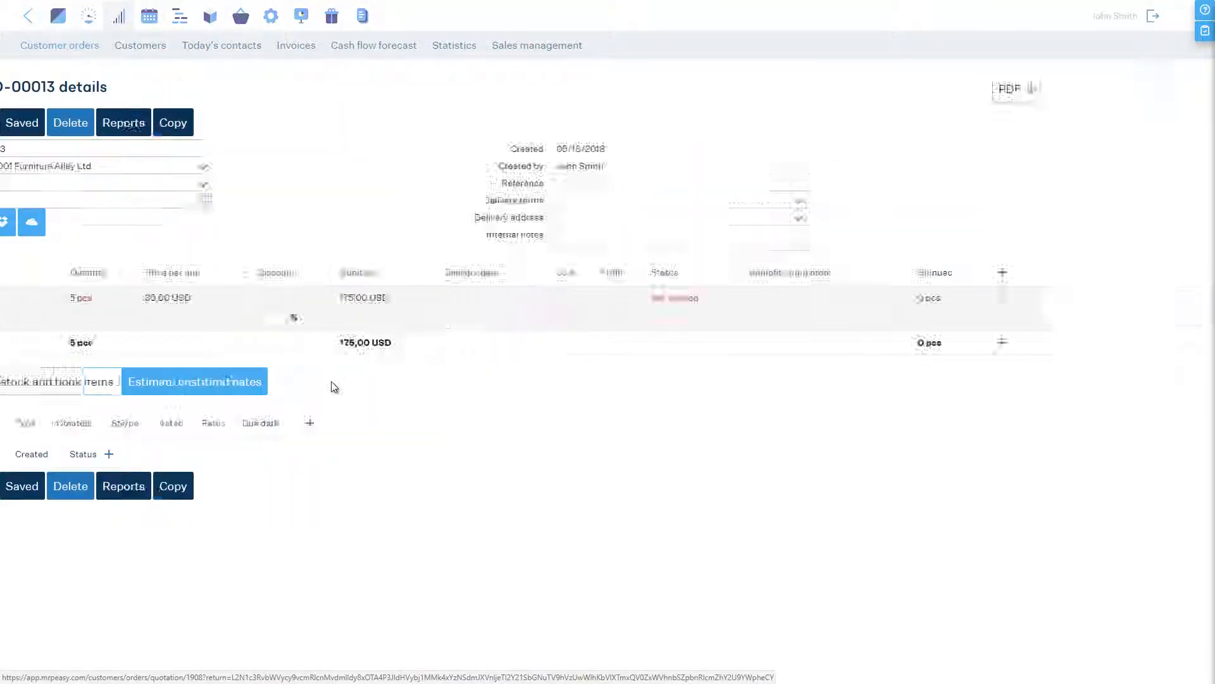
{"action": "left_click", "coordinate": [195, 381]}
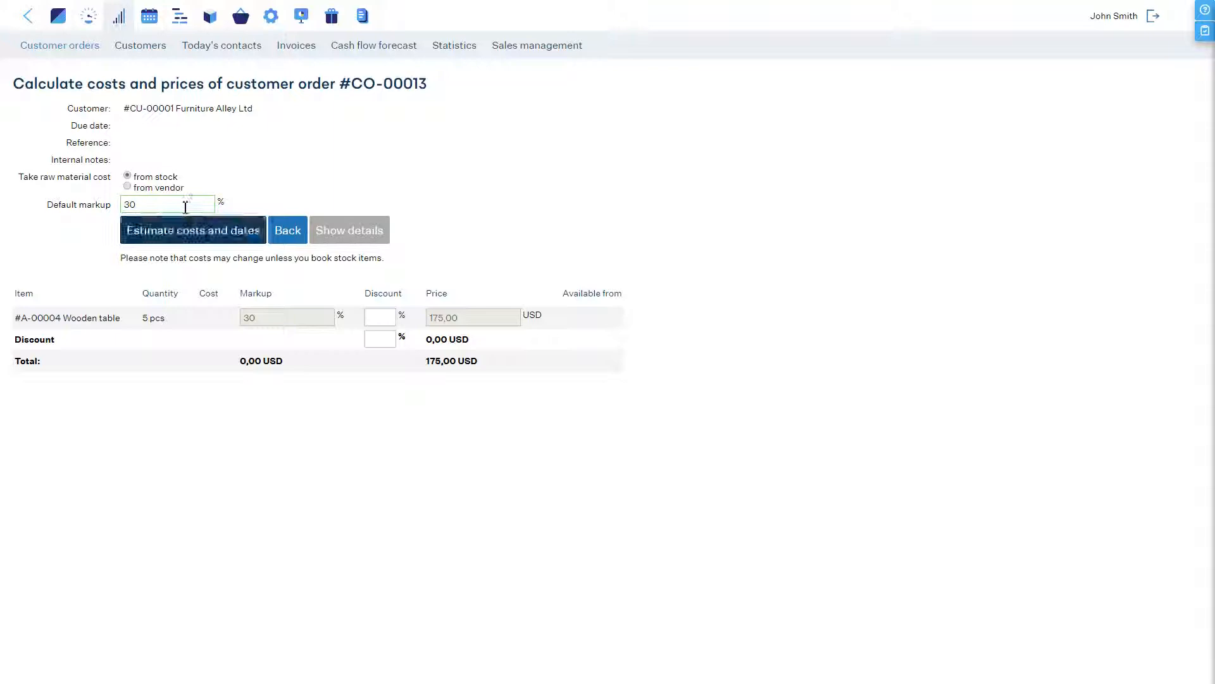
{"action": "left_click", "coordinate": [192, 229]}
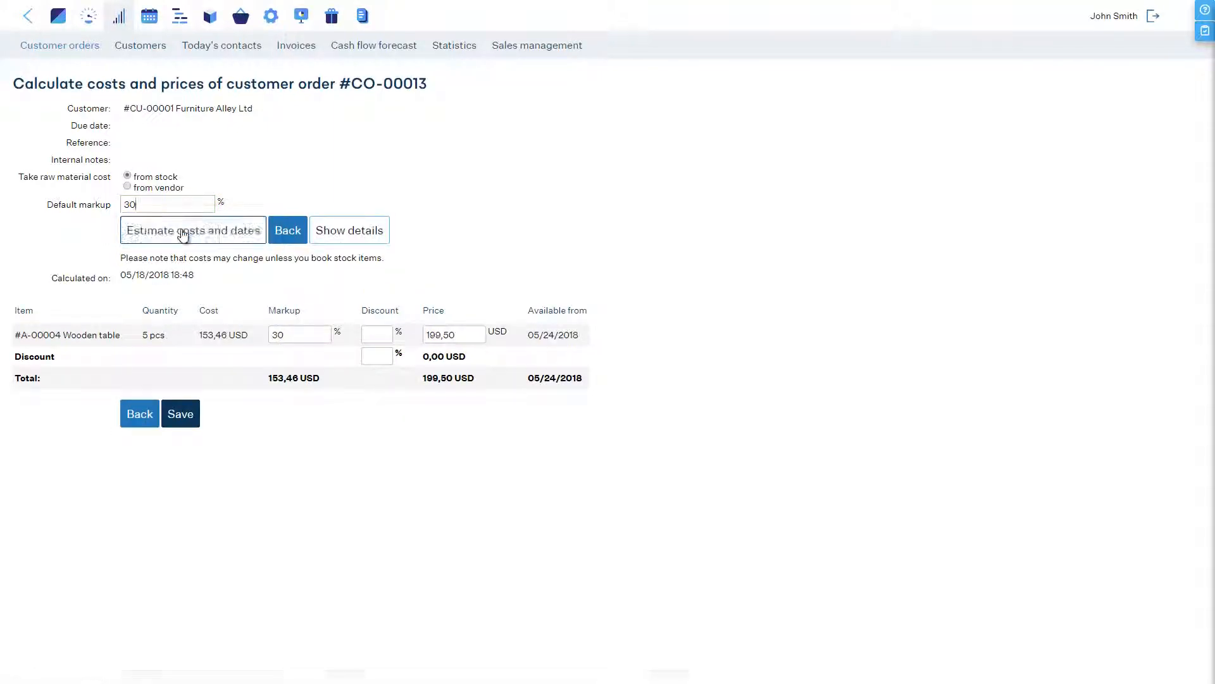
{"action": "left_click", "coordinate": [350, 230]}
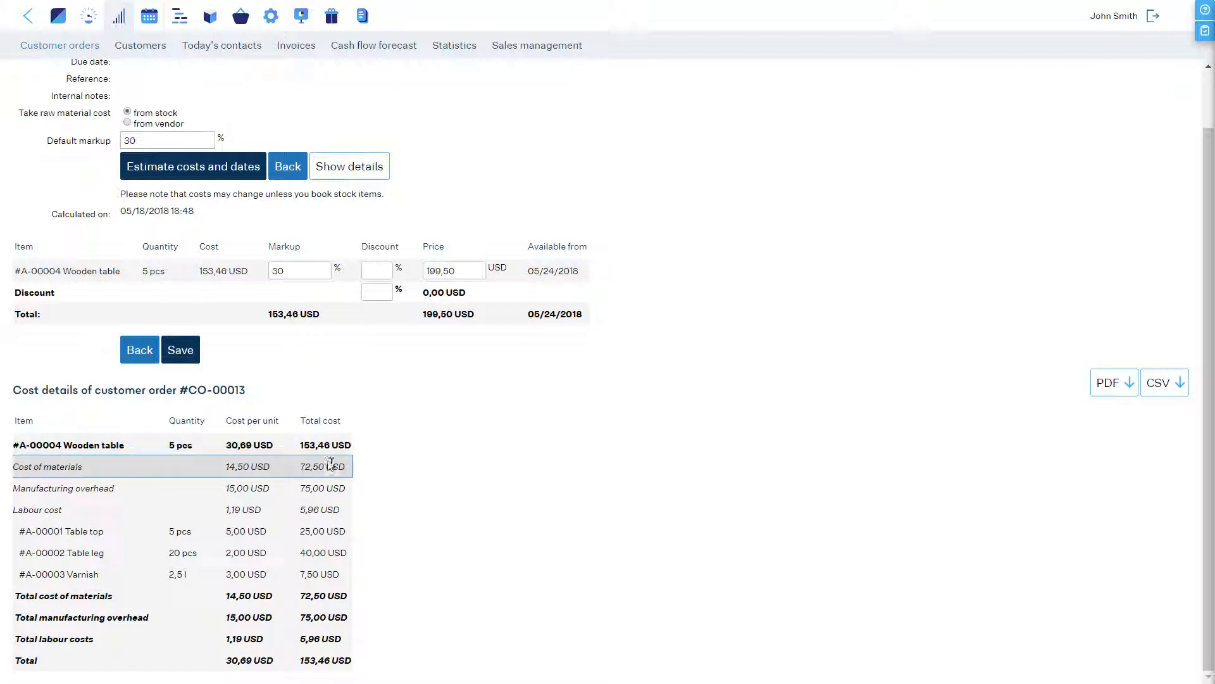
{"action": "mouse_move", "coordinate": [332, 531]}
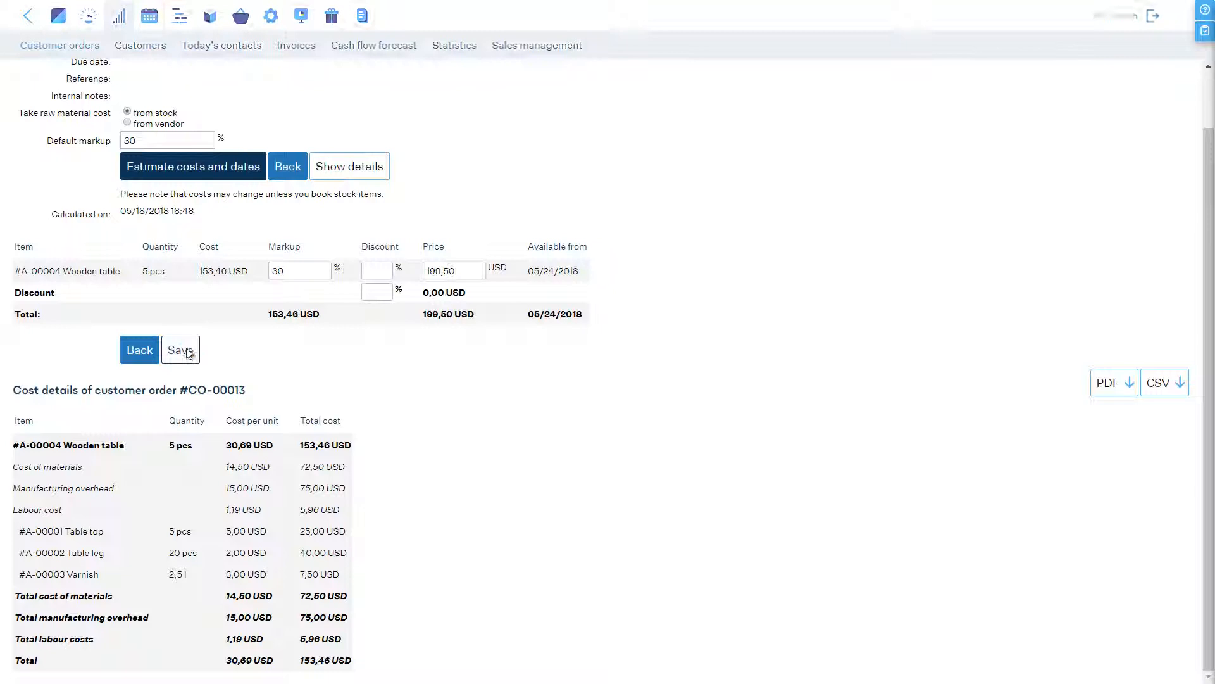
{"action": "left_click", "coordinate": [180, 349]}
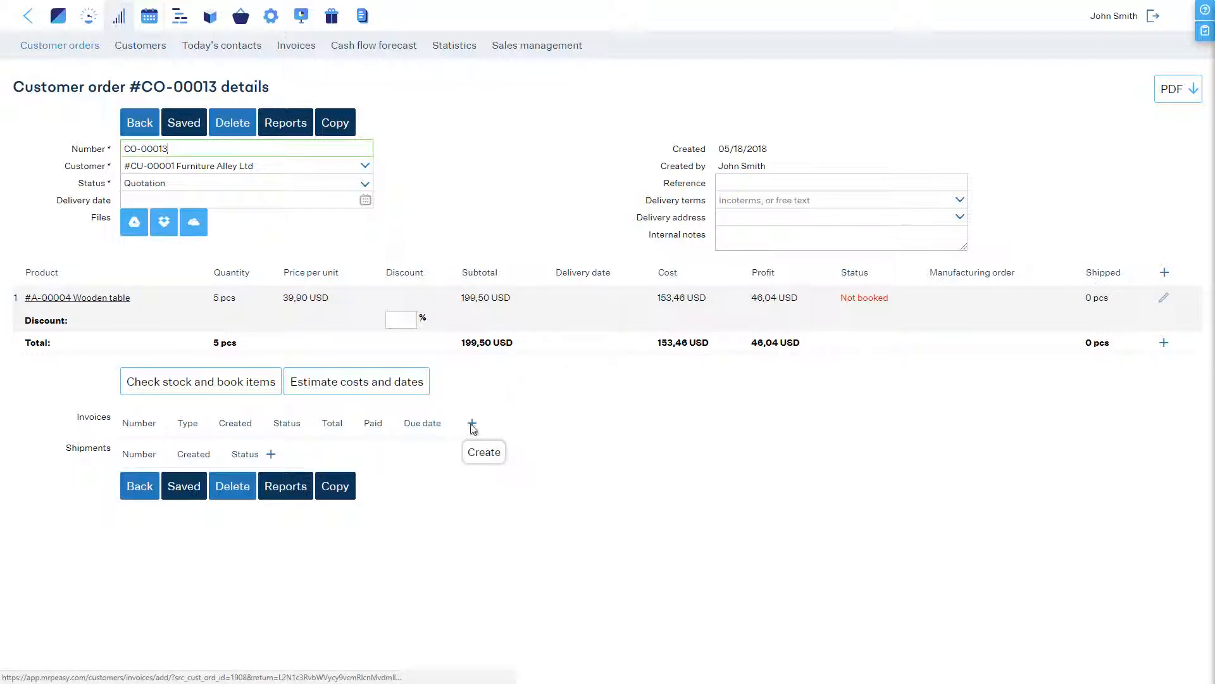
Step: Save new quotation invoice I-00009, view its customer PDF, and return to CO-00013
{"action": "left_click", "coordinate": [482, 452]}
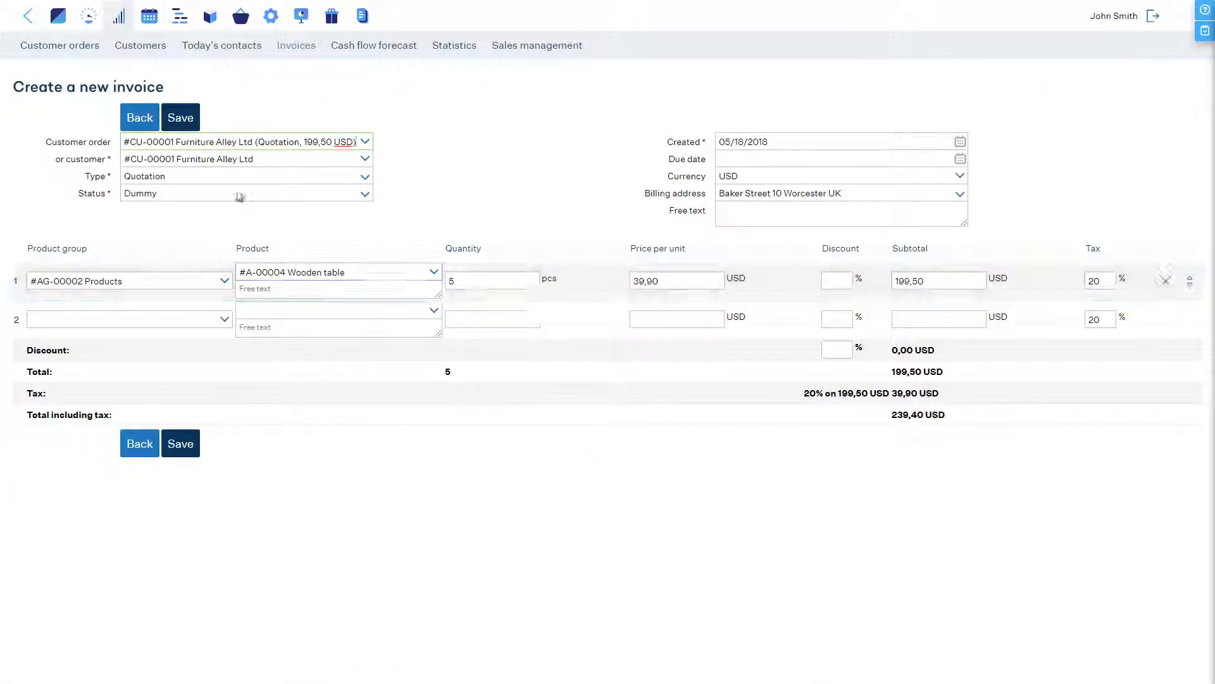
{"action": "left_click", "coordinate": [179, 116]}
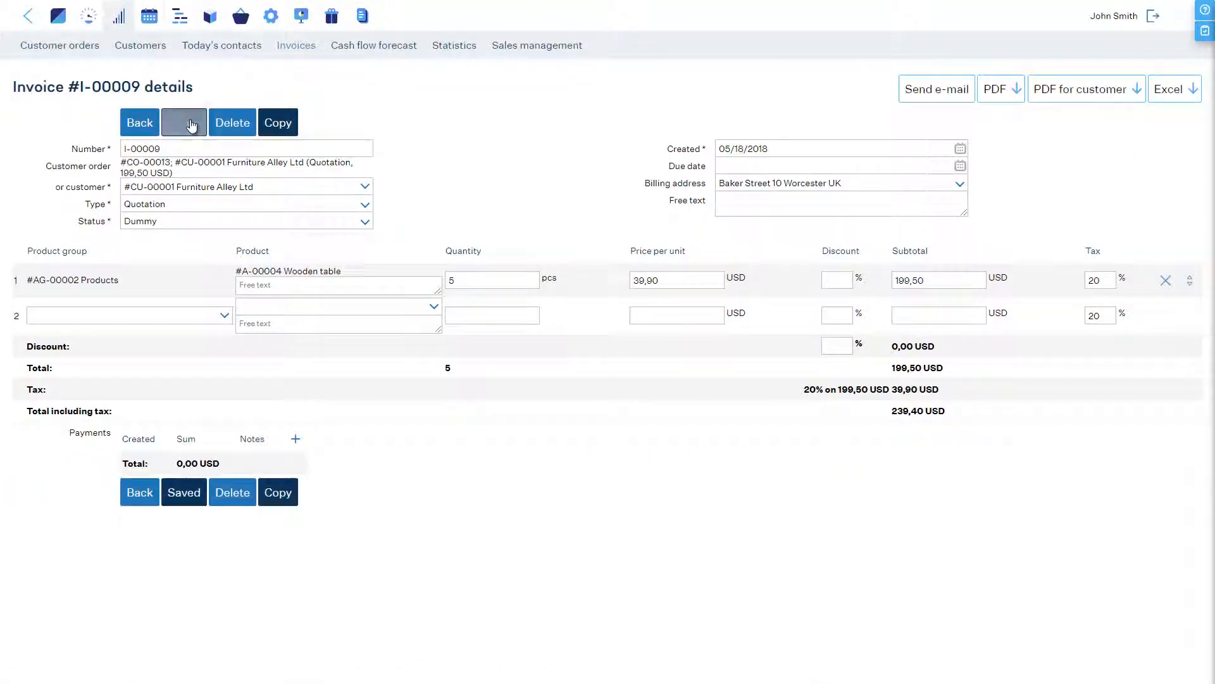
{"action": "left_click", "coordinate": [995, 89]}
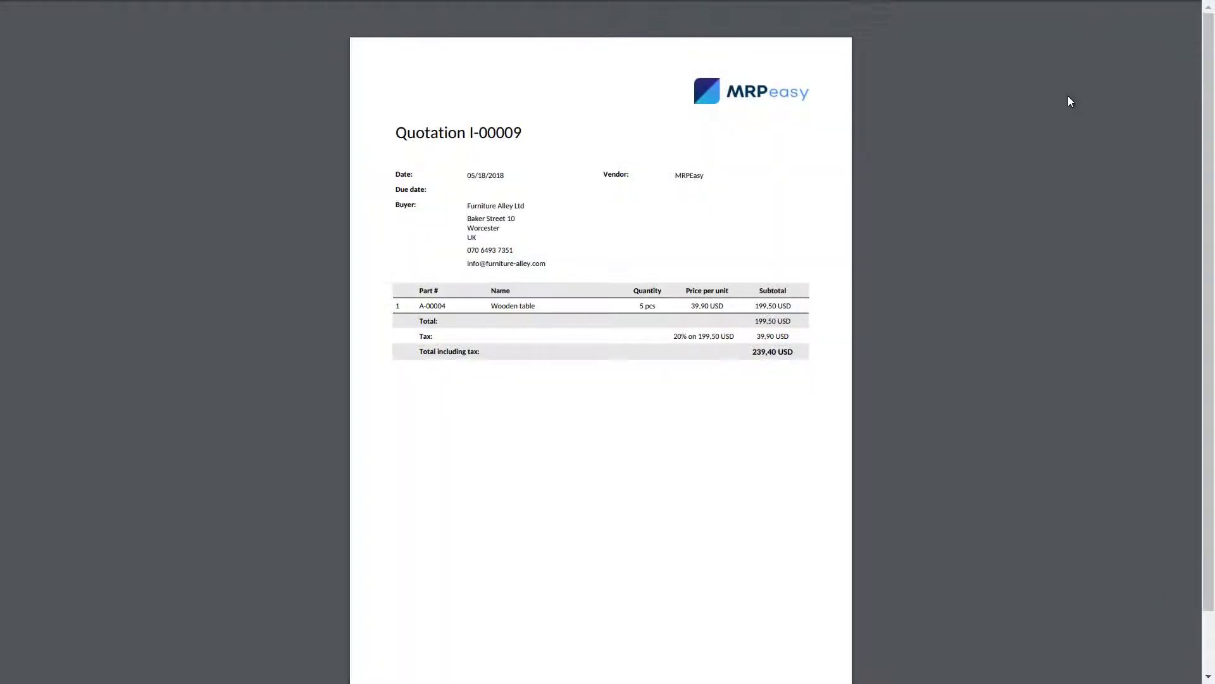
{"action": "left_click", "coordinate": [1080, 89]}
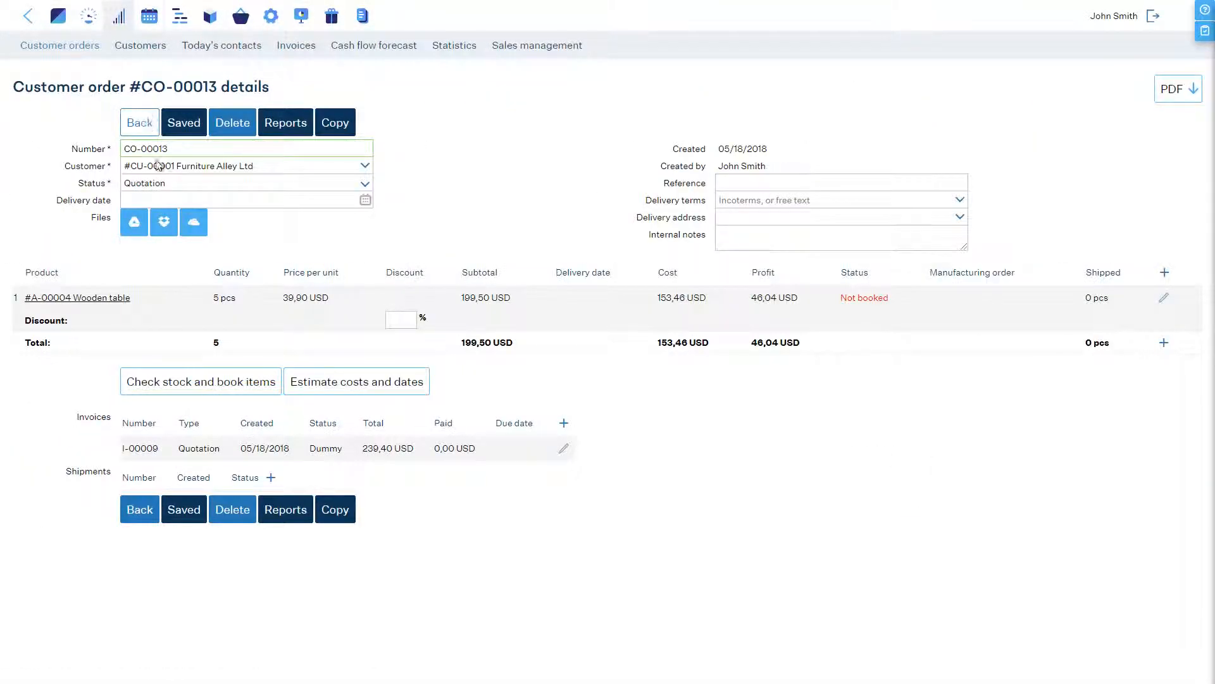
Step: Check stock and book every item for CO-00013, confirming the browser dialog
{"action": "left_click", "coordinate": [198, 381]}
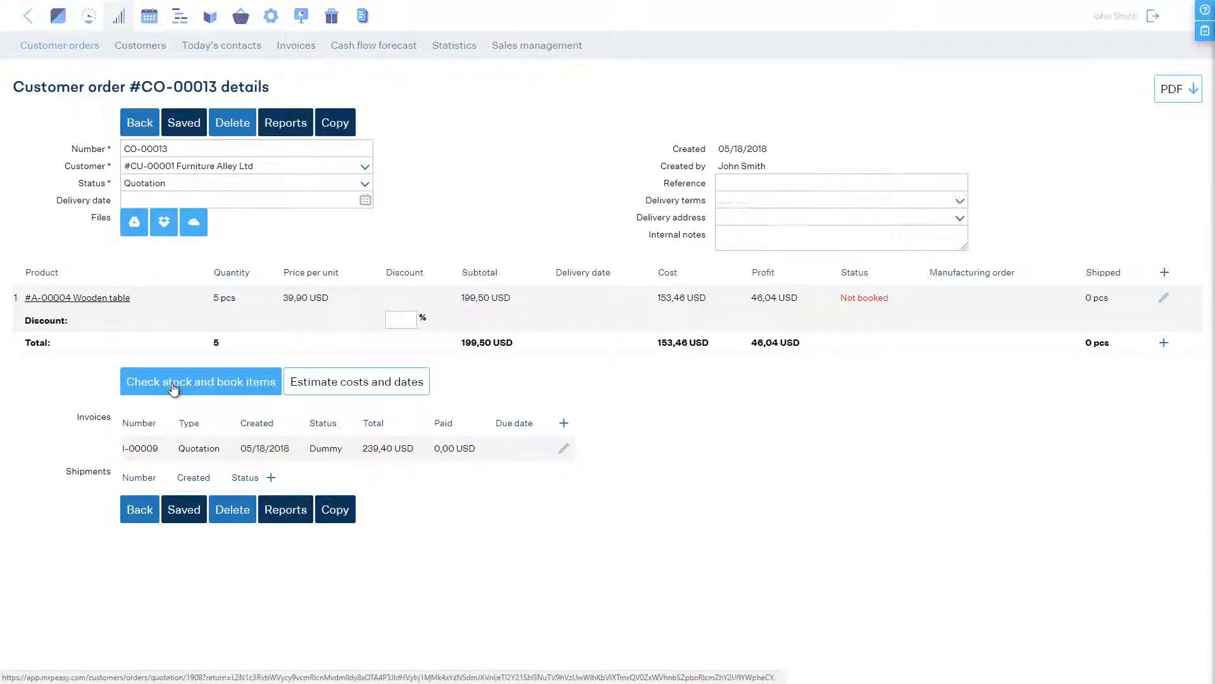
{"action": "left_click", "coordinate": [200, 381]}
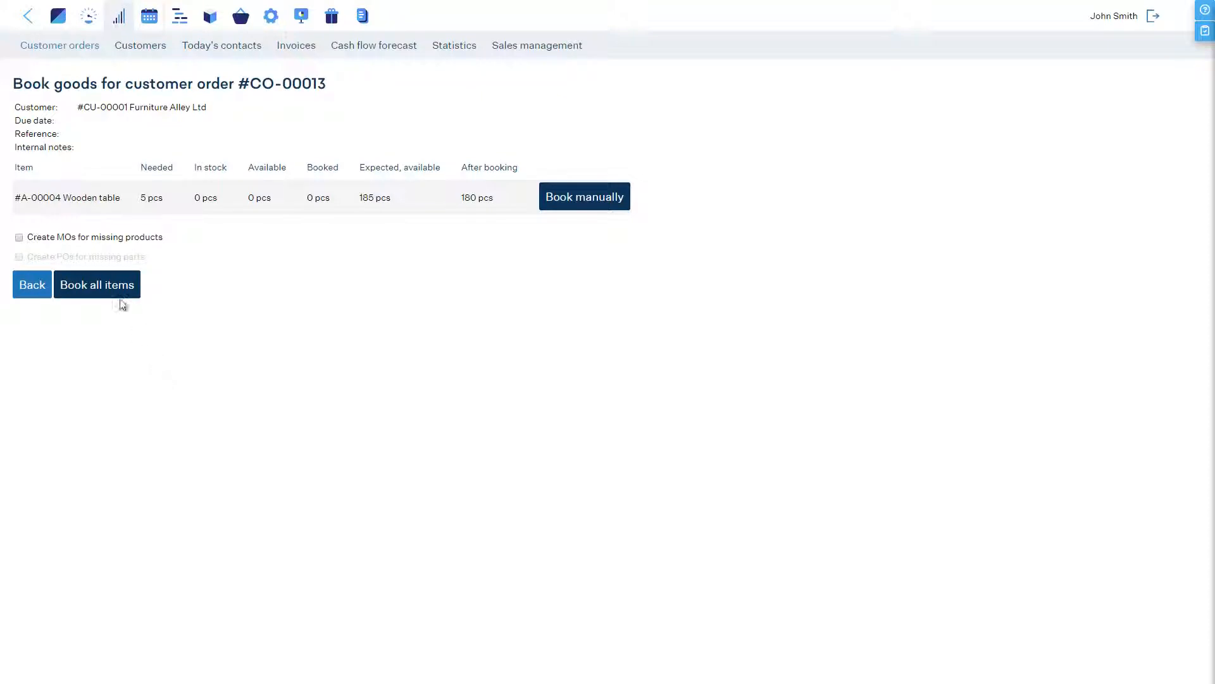
{"action": "mouse_move", "coordinate": [97, 285]}
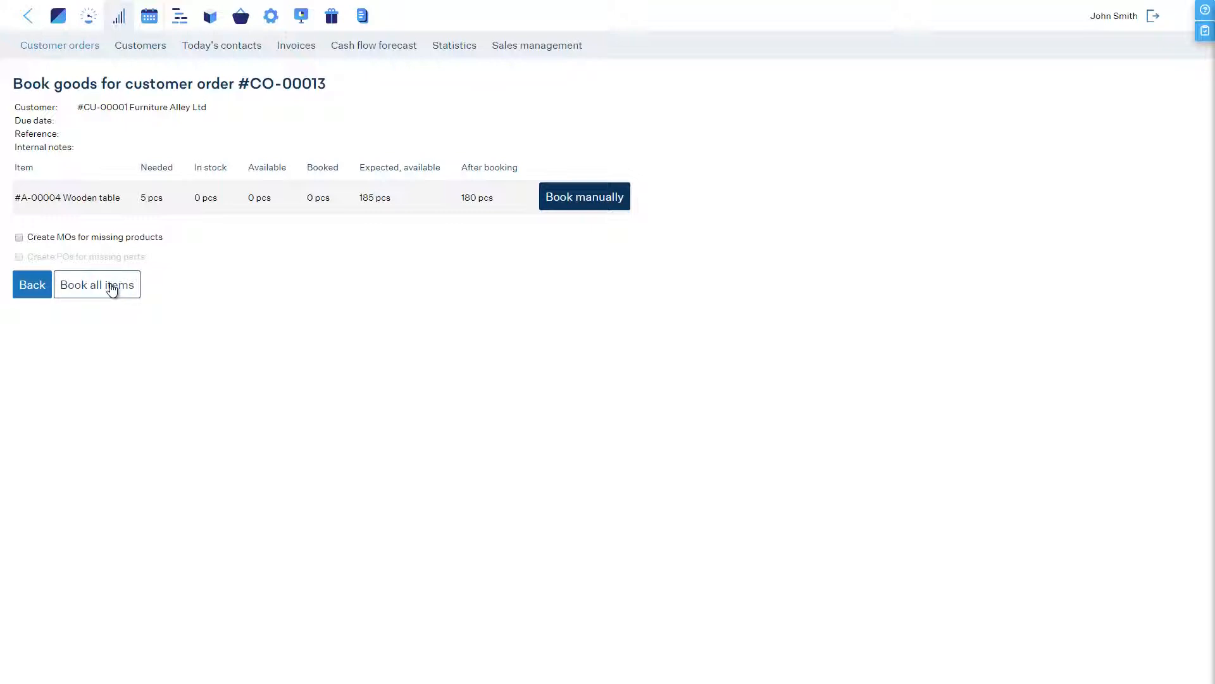
{"action": "left_click", "coordinate": [97, 285]}
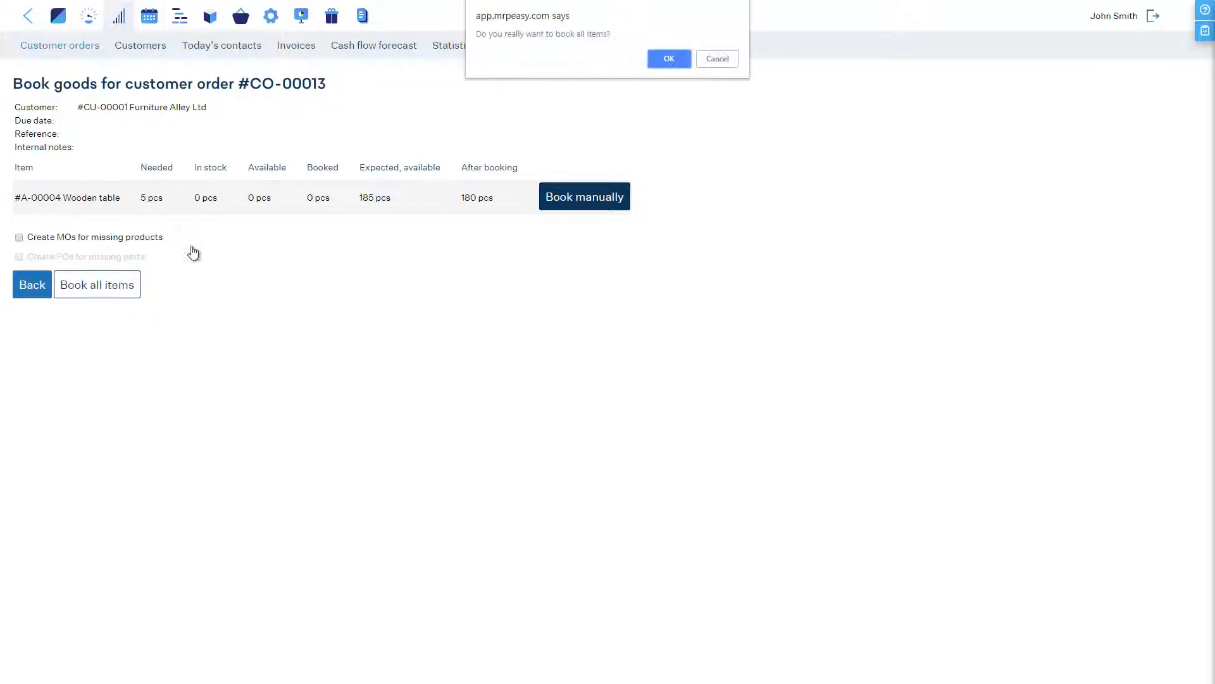
{"action": "left_click", "coordinate": [667, 58]}
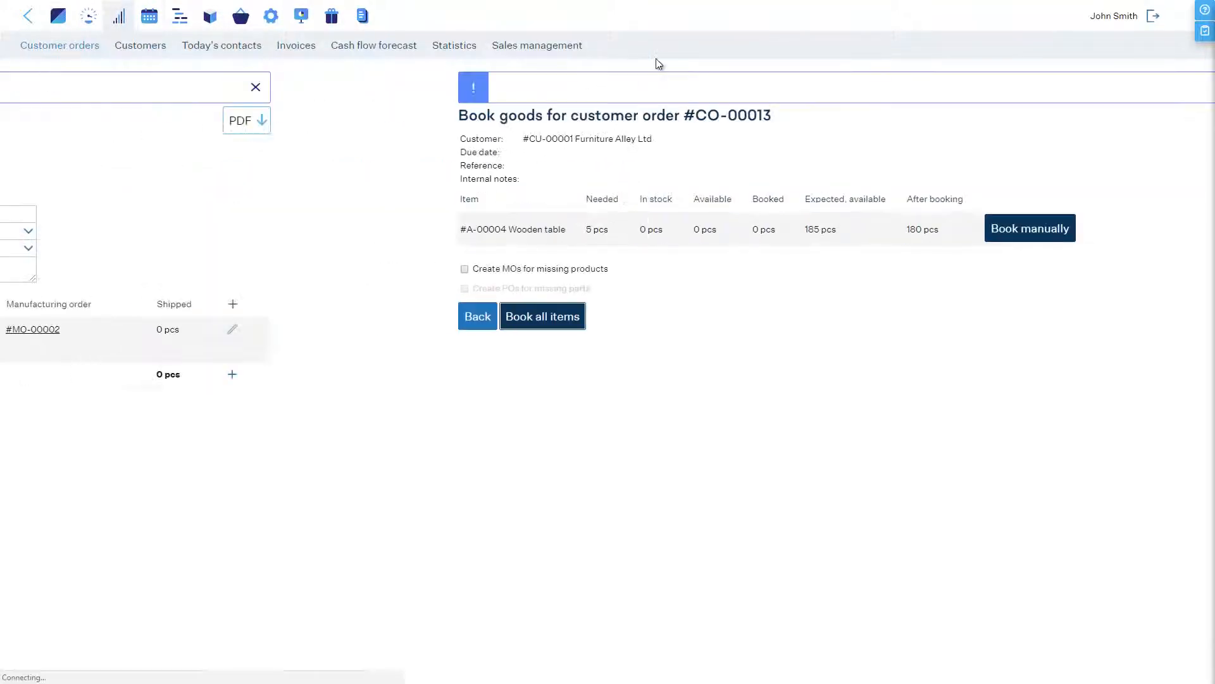
{"action": "left_click", "coordinate": [543, 315]}
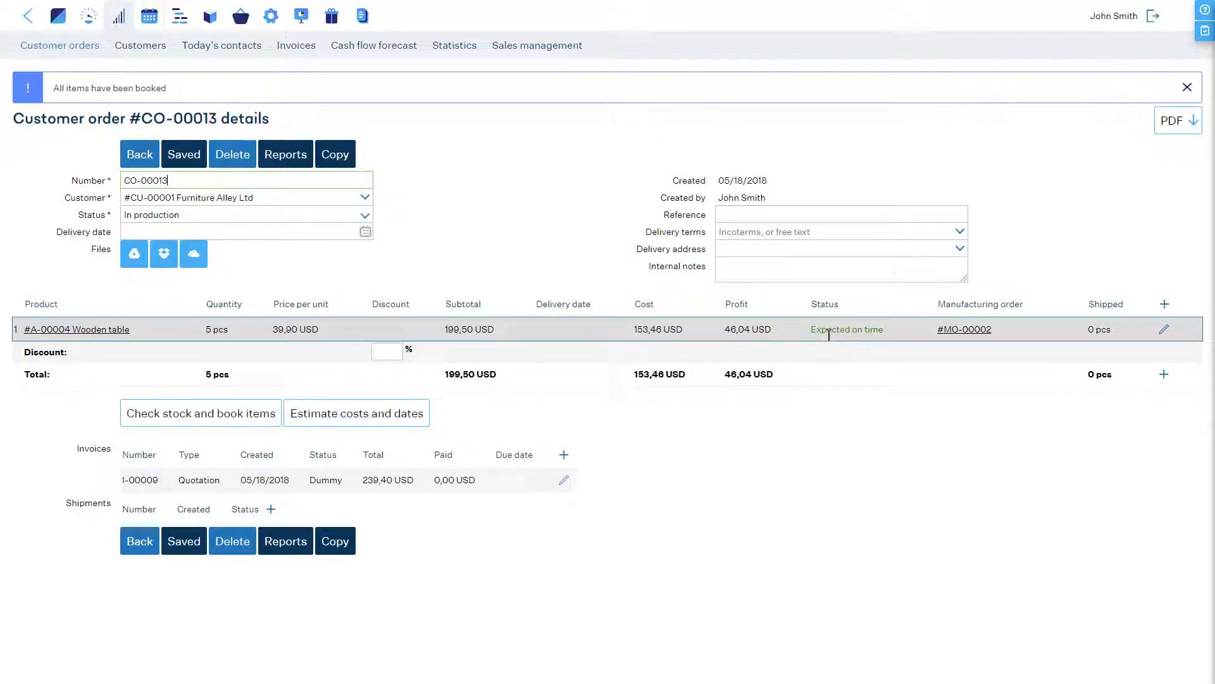
Step: Finish production of MO-00002 as planned
{"action": "left_click", "coordinate": [963, 329]}
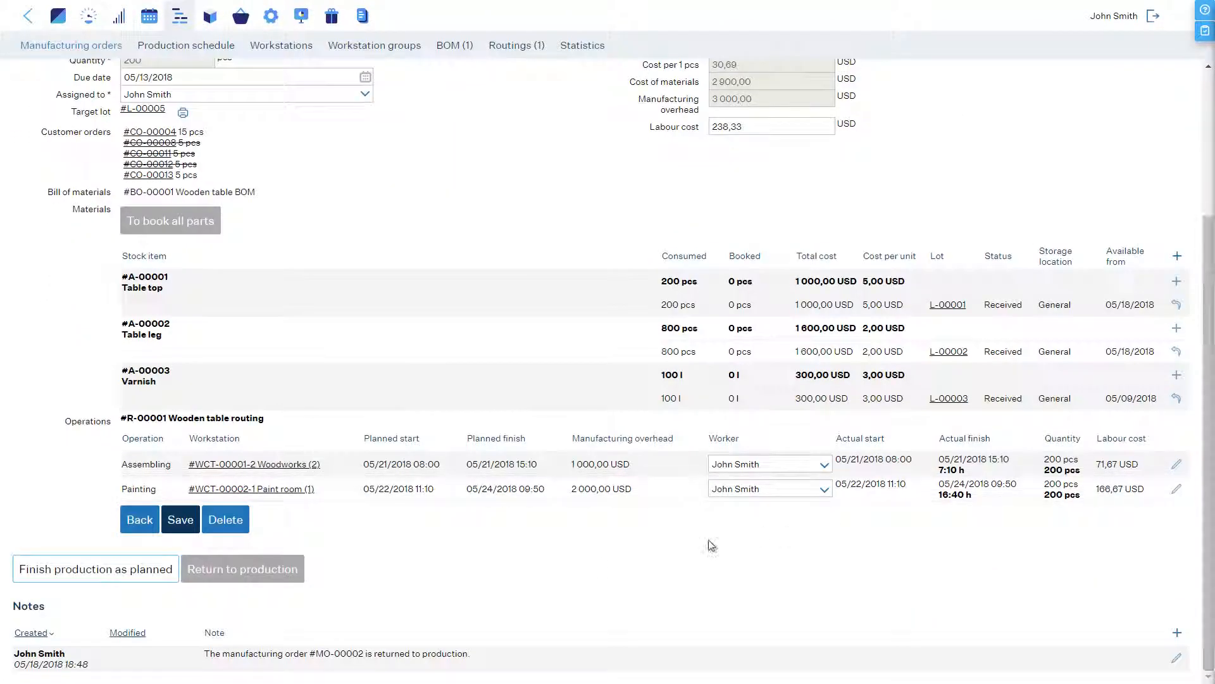
{"action": "left_click", "coordinate": [95, 568]}
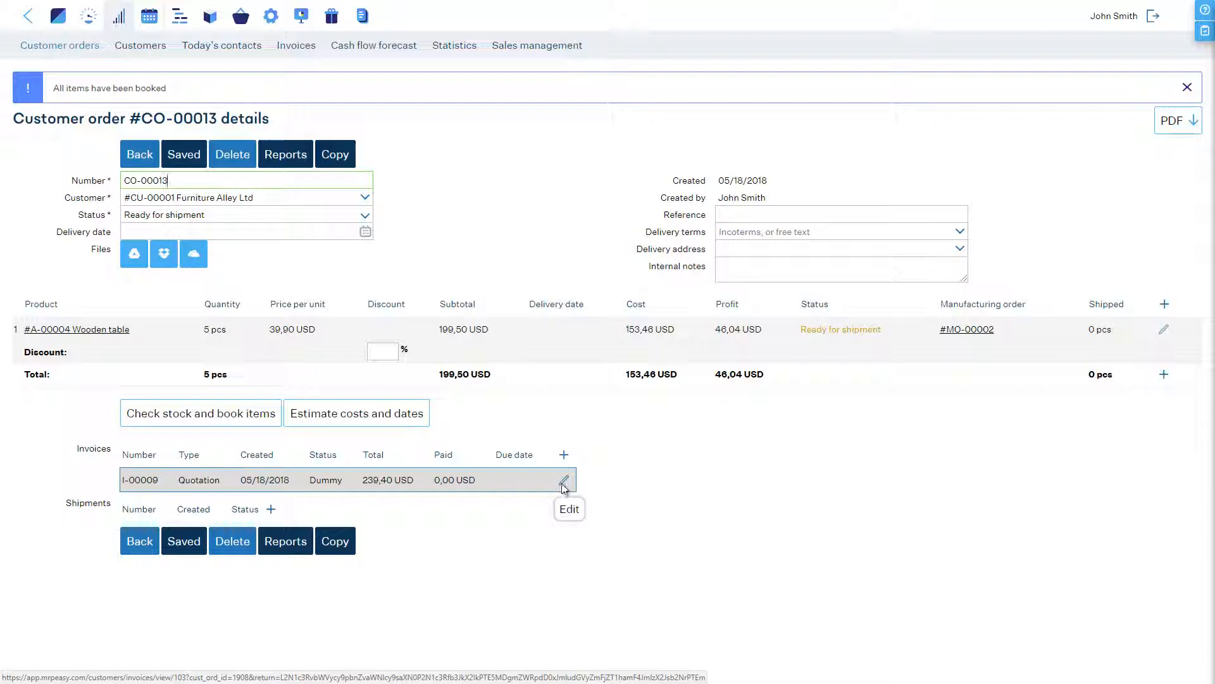
Step: Change I-00009's type from Quotation to Invoice, save it, and get the customer PDF
{"action": "left_click", "coordinate": [563, 479]}
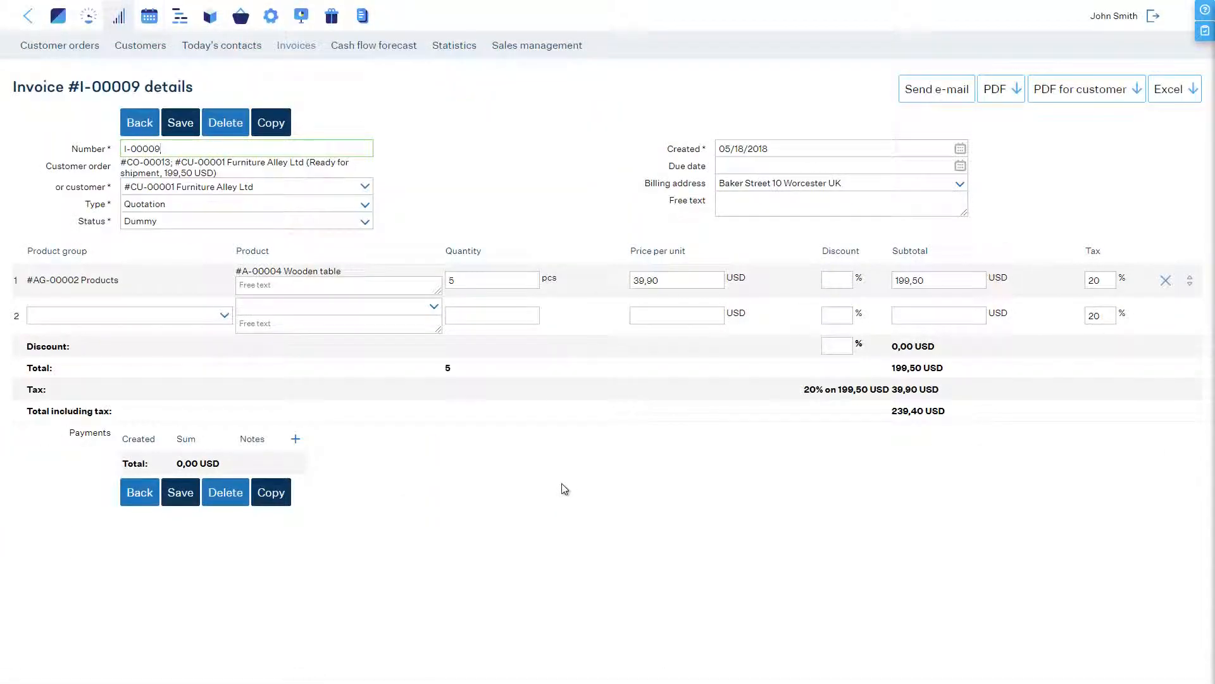
{"action": "left_click", "coordinate": [244, 204]}
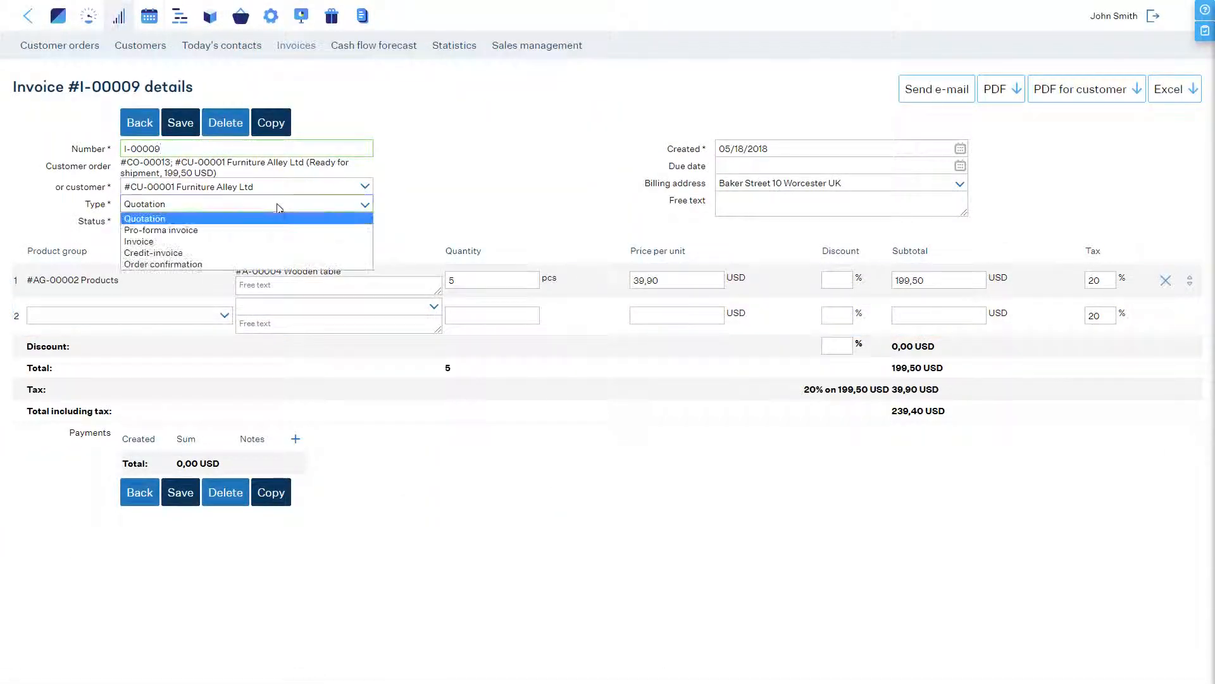
{"action": "left_click", "coordinate": [138, 241]}
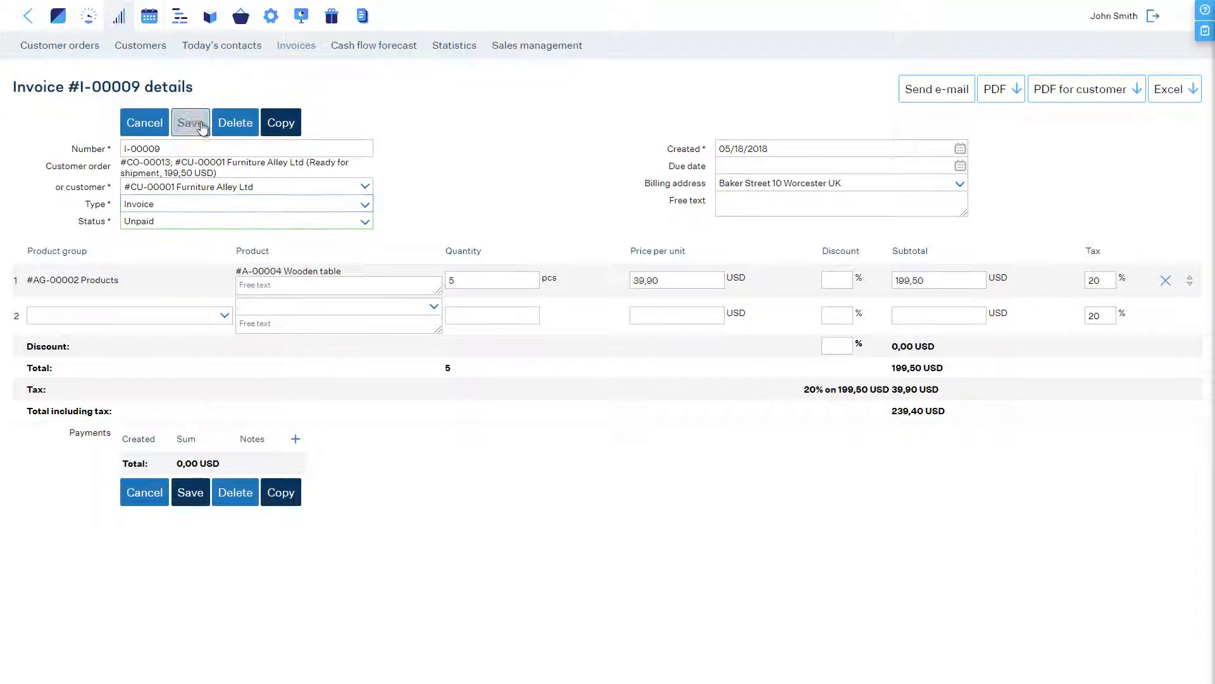
{"action": "left_click", "coordinate": [190, 123]}
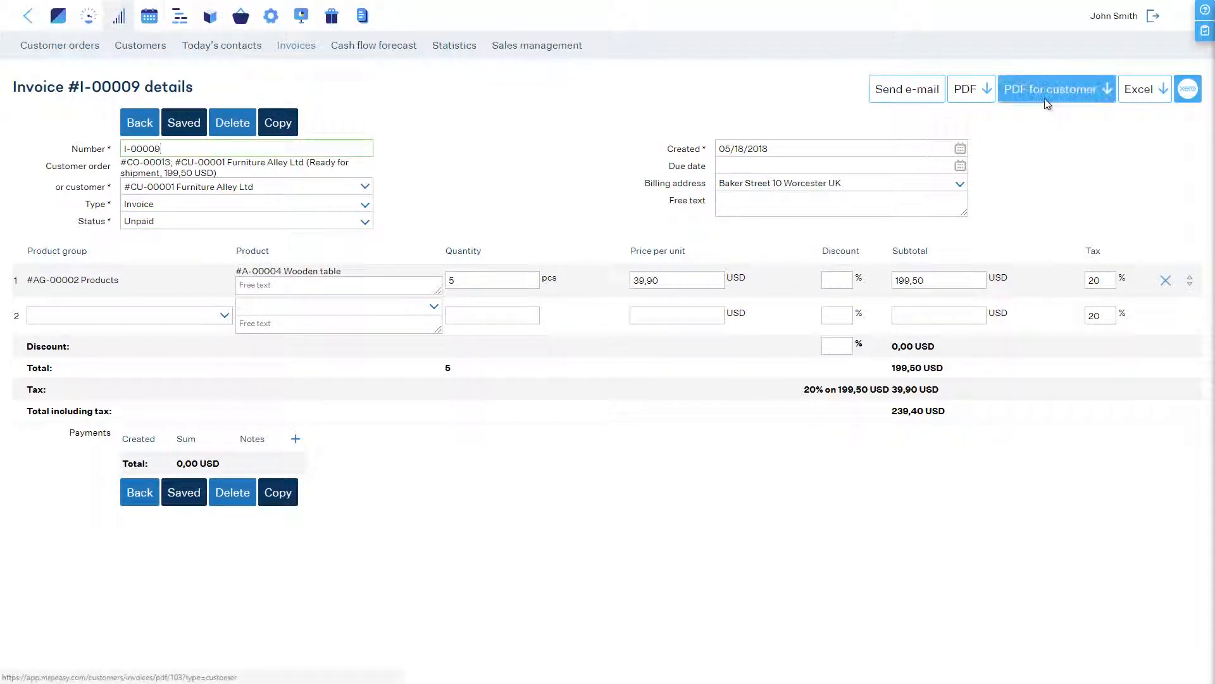
{"action": "left_click", "coordinate": [1050, 88]}
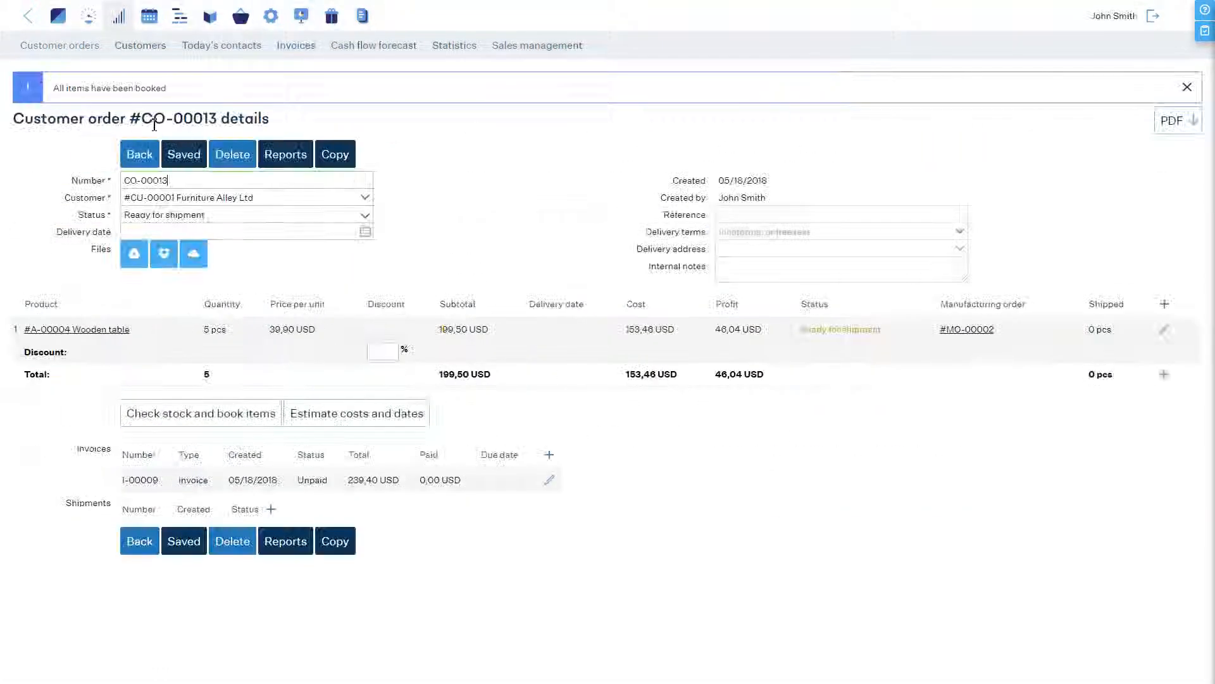
Step: Create shipment S-00005 dated today and pick all five wooden tables
{"action": "left_click", "coordinate": [271, 509]}
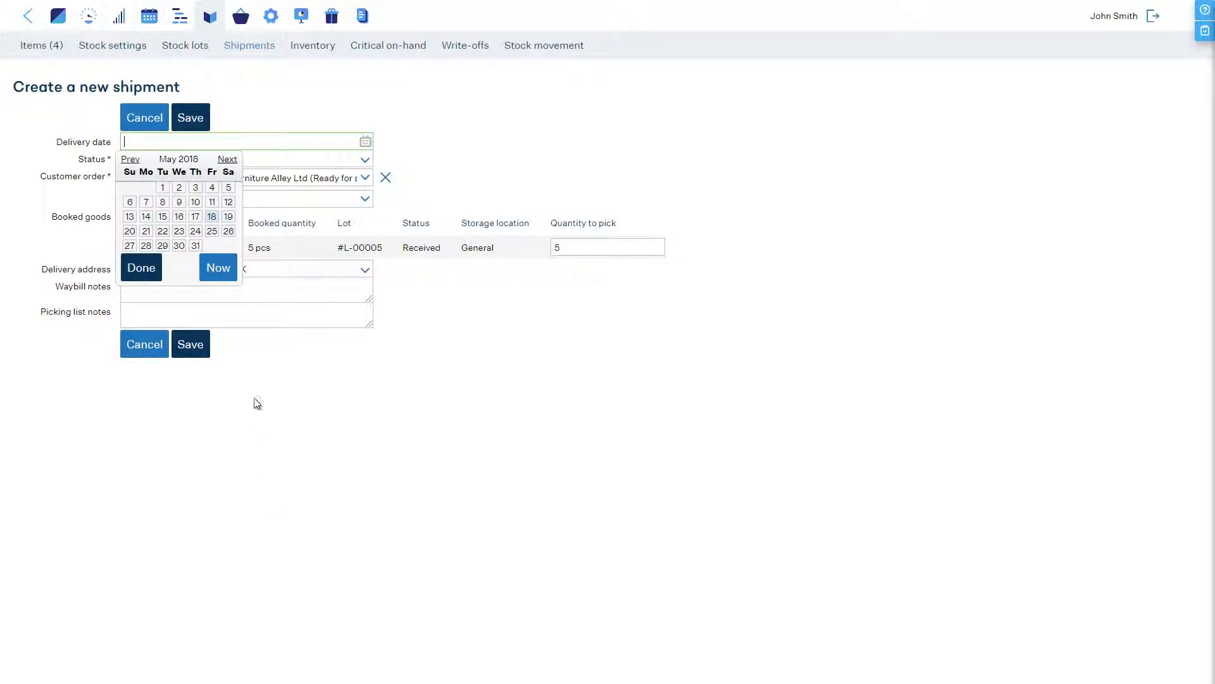
{"action": "left_click", "coordinate": [211, 217]}
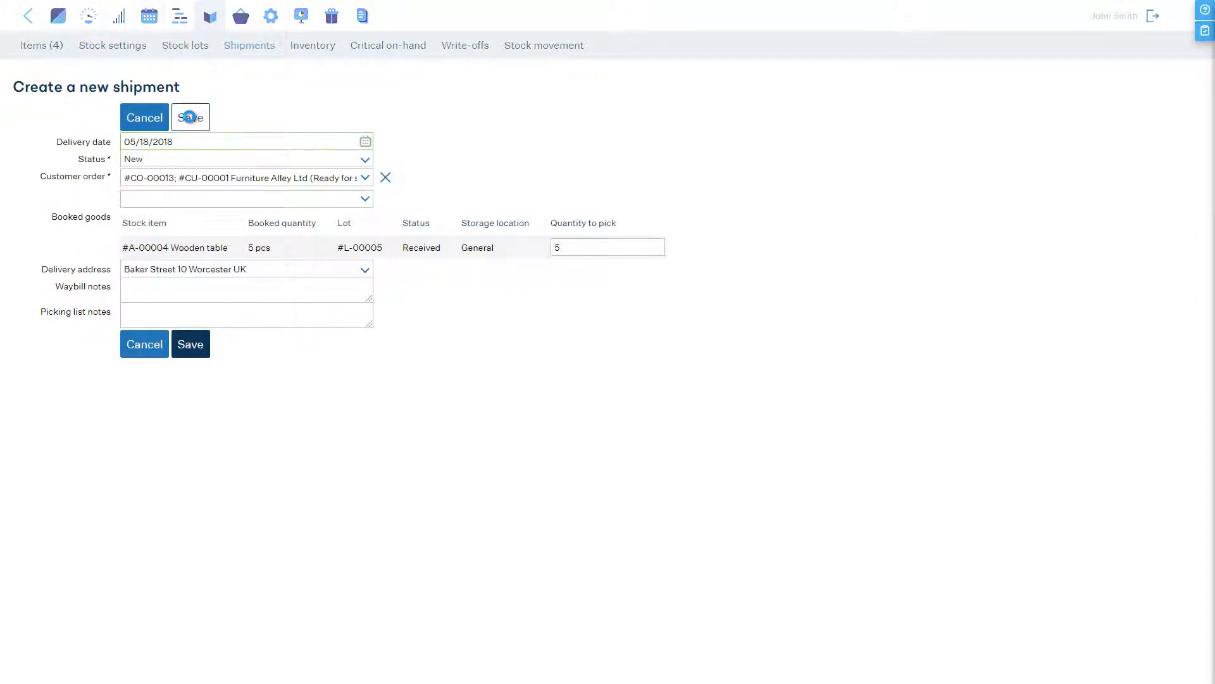
{"action": "left_click", "coordinate": [188, 117]}
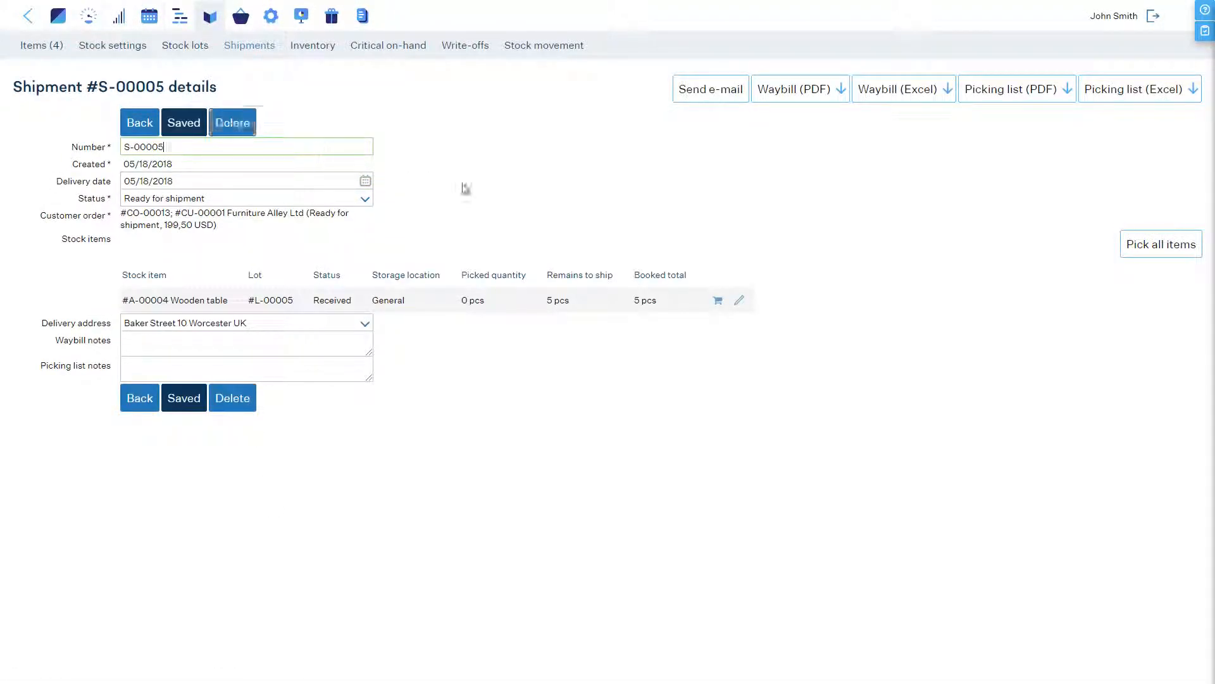
{"action": "left_click", "coordinate": [1161, 243]}
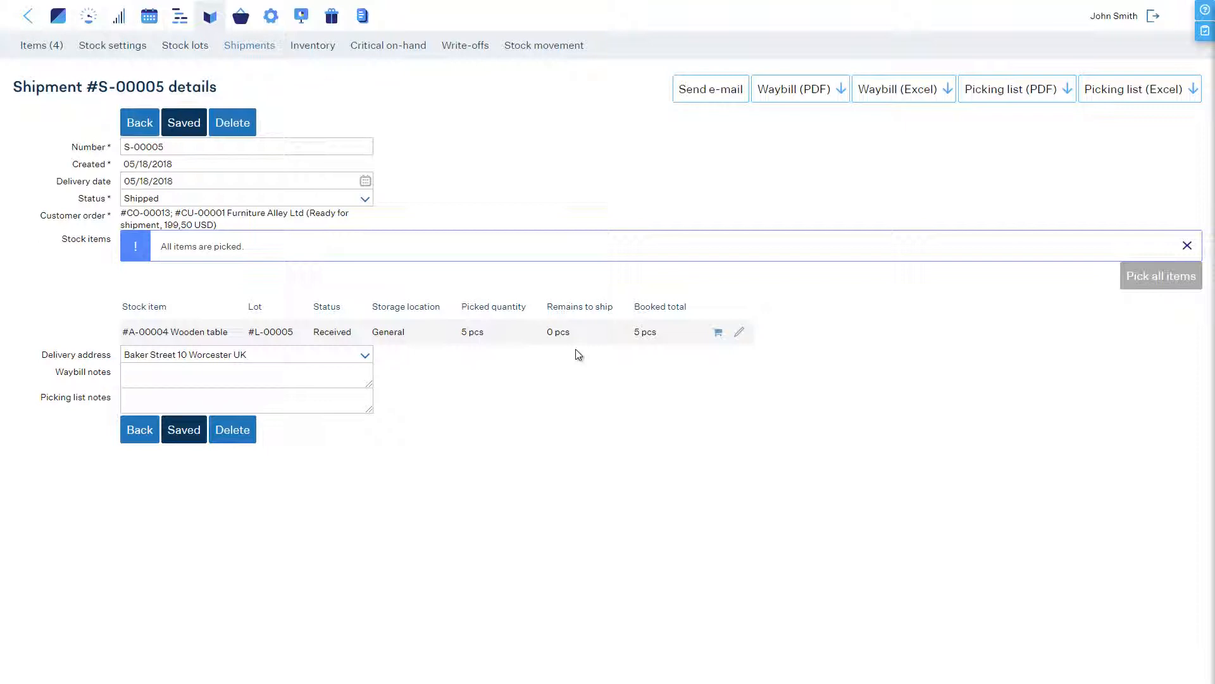
{"action": "mouse_move", "coordinate": [467, 371]}
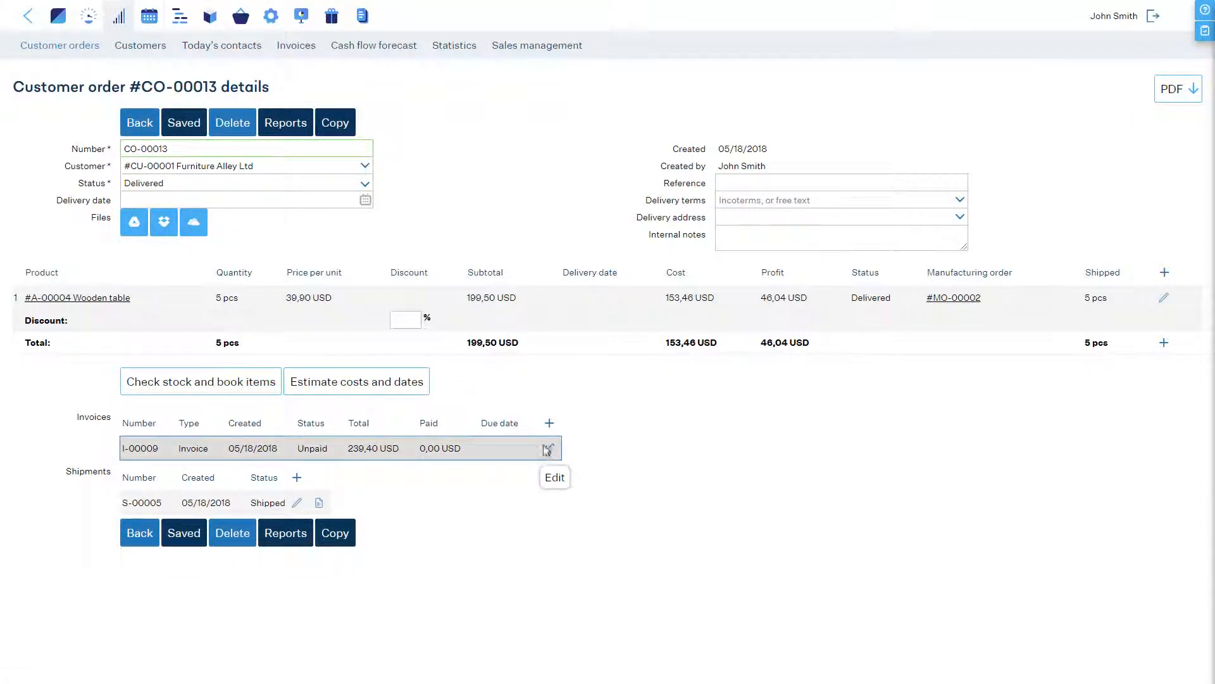
Step: Edit invoice I-00009 and add a payment, entering 239. into the Sum field
{"action": "left_click", "coordinate": [547, 448]}
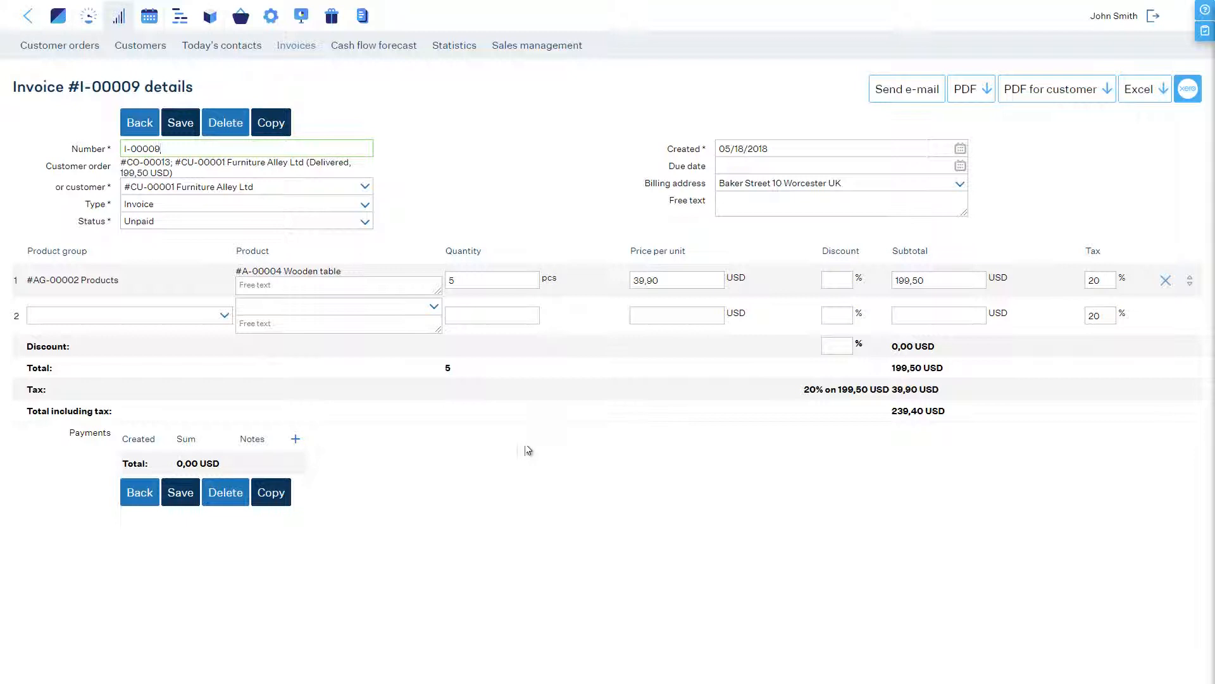
{"action": "left_click", "coordinate": [295, 440]}
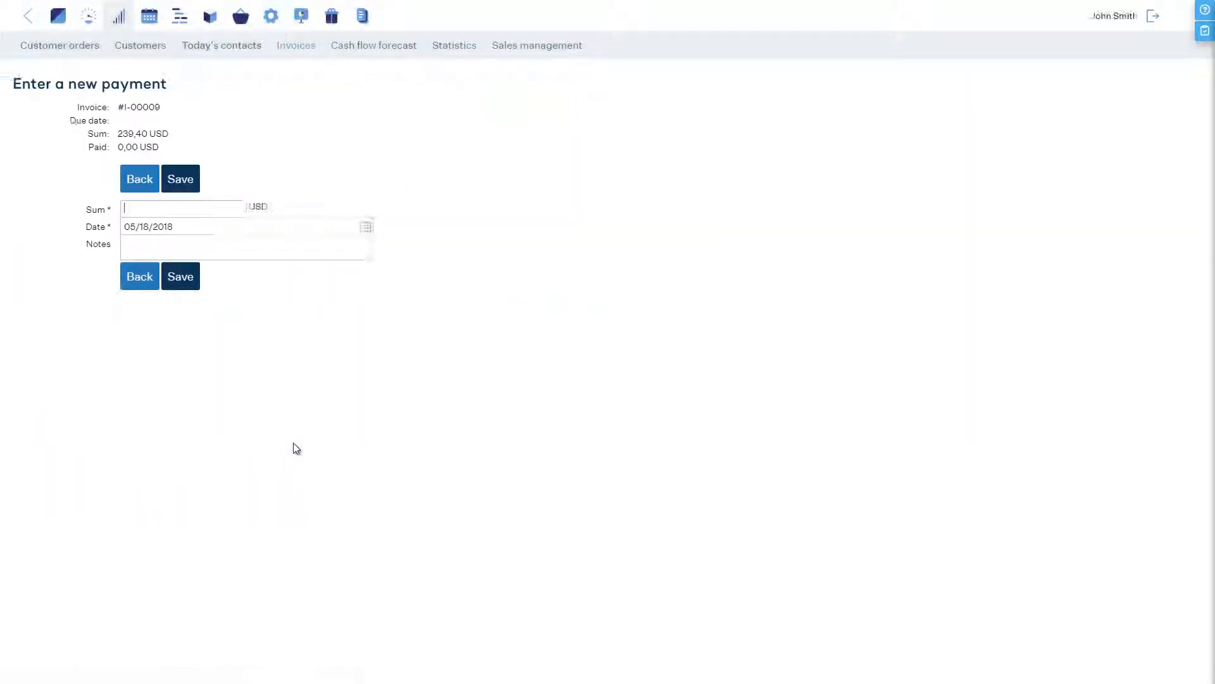
{"action": "type", "text": "239."}
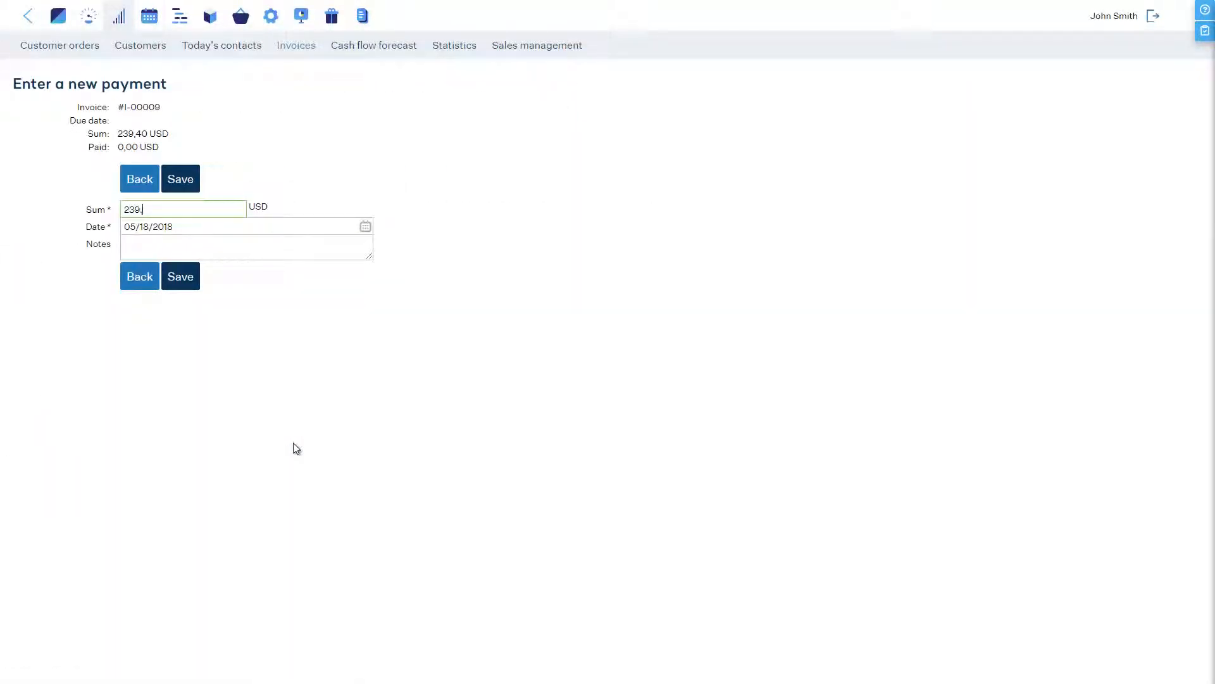